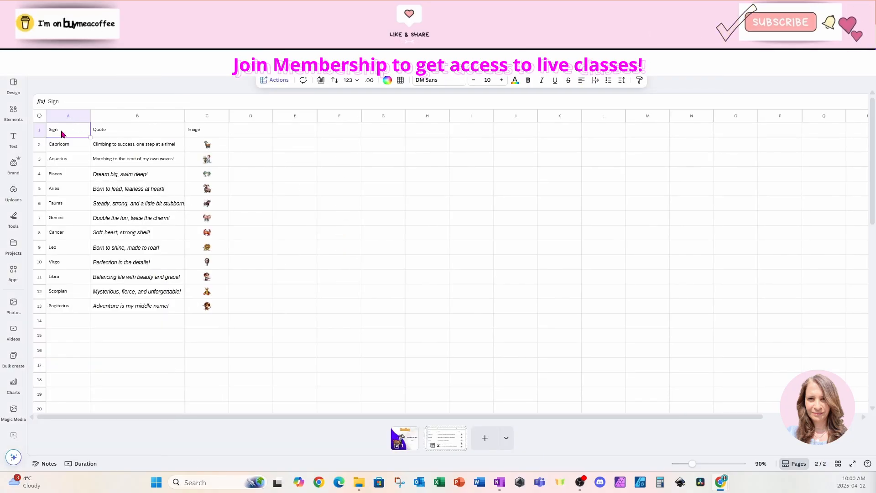
Step: Select the Sign column heading and open the heading text's more-options menu to connect data
{"action": "left_click", "coordinate": [275, 80]}
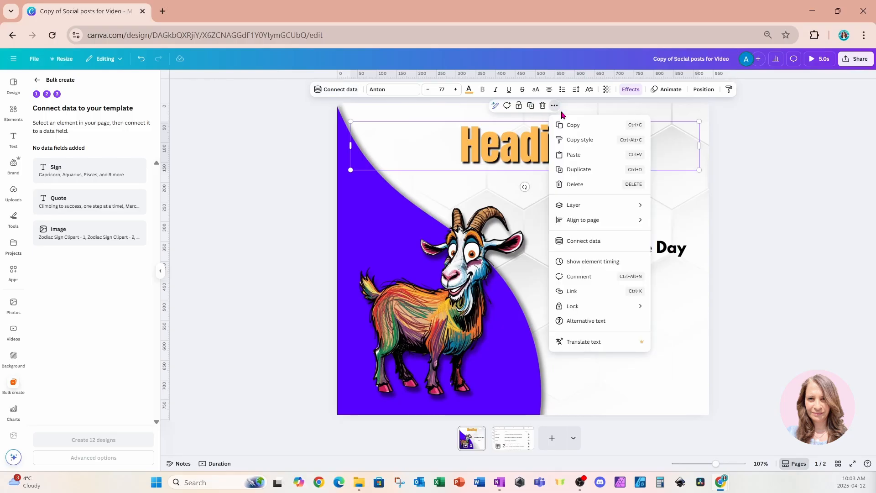
{"action": "left_click", "coordinate": [583, 241]}
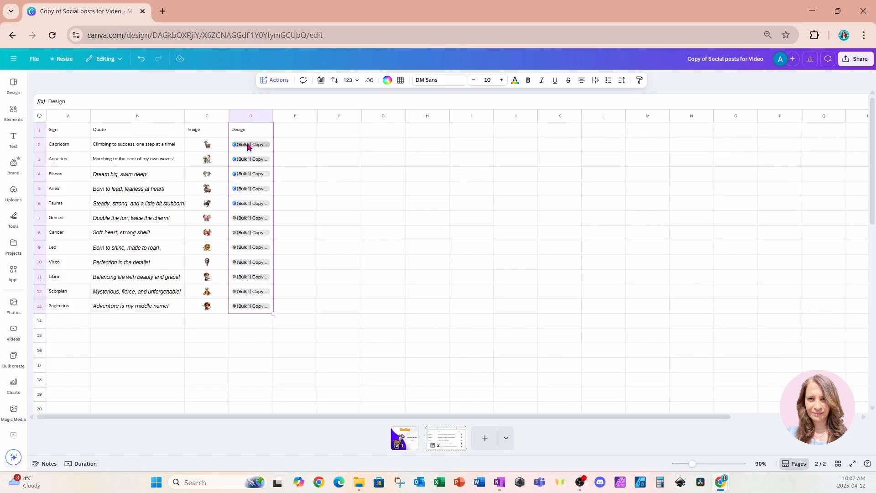
Step: Open the Capricorn row's design link from cell D2 of the Design column
{"action": "left_click", "coordinate": [250, 144]}
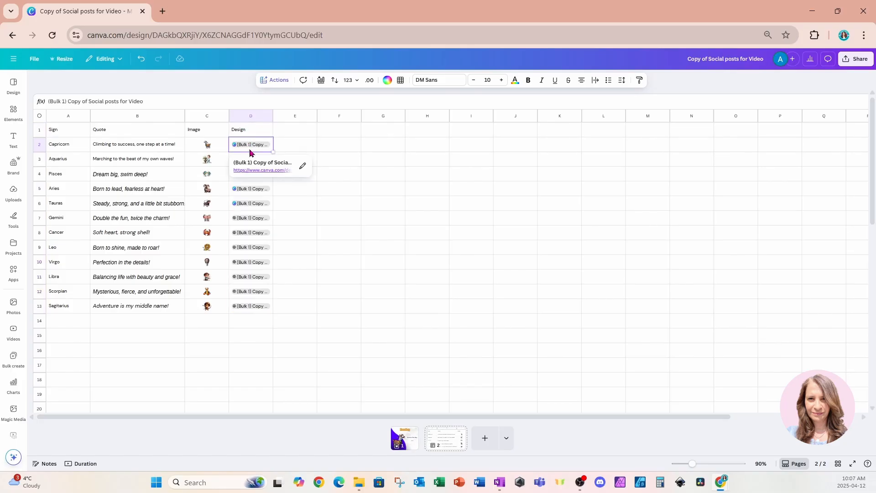
{"action": "left_click", "coordinate": [261, 170]}
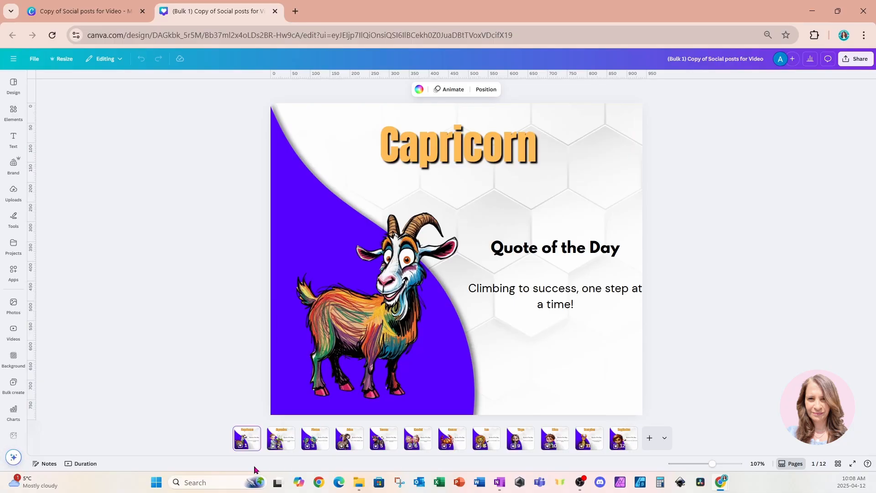
Step: View the third page thumbnail, the Pisces post with 'Dream big, swim deep!'
{"action": "left_click", "coordinate": [314, 438]}
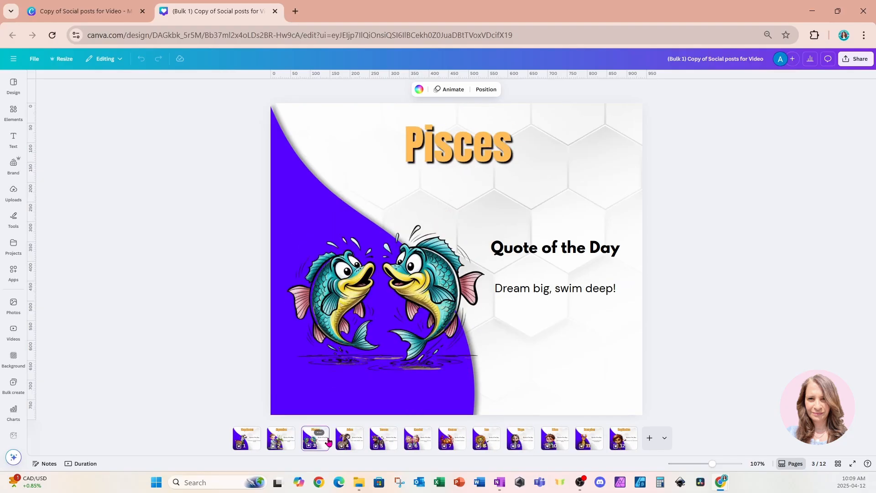